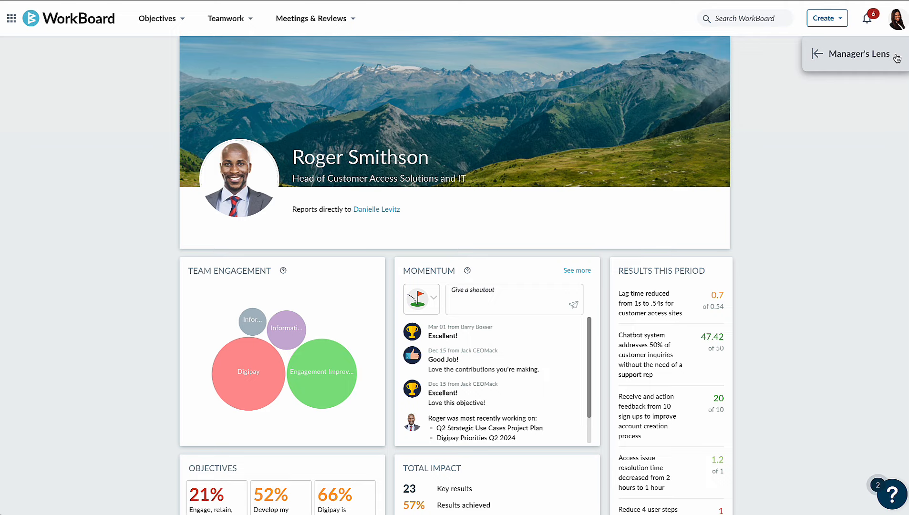
{"action": "left_click", "coordinate": [854, 53]}
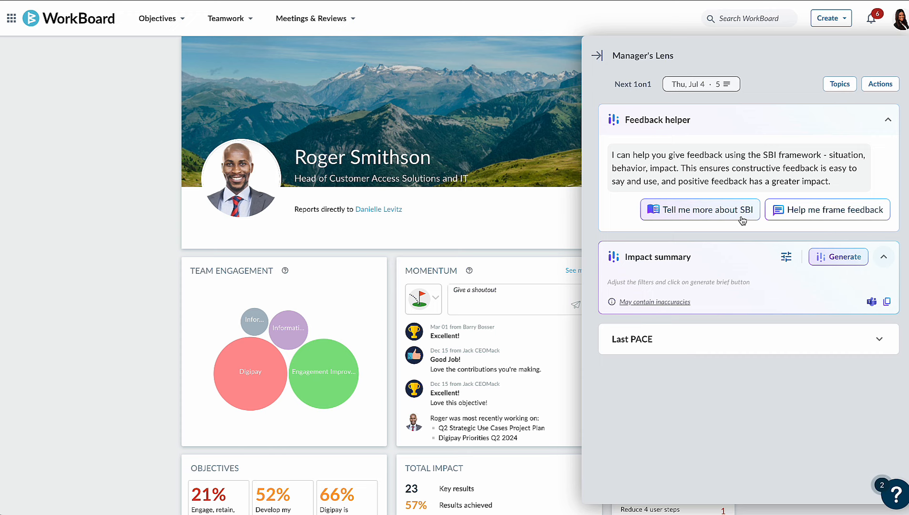
- View the SBI framework explanation, then start framing a new piece of feedback
{"action": "left_click", "coordinate": [699, 209]}
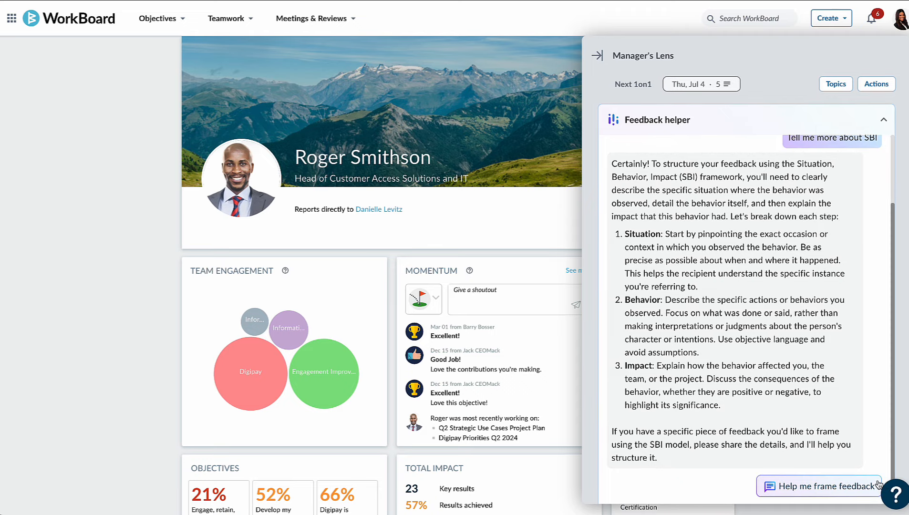
{"action": "left_click", "coordinate": [819, 485]}
{"action": "type", "text": "They deliver work late. Mak"}
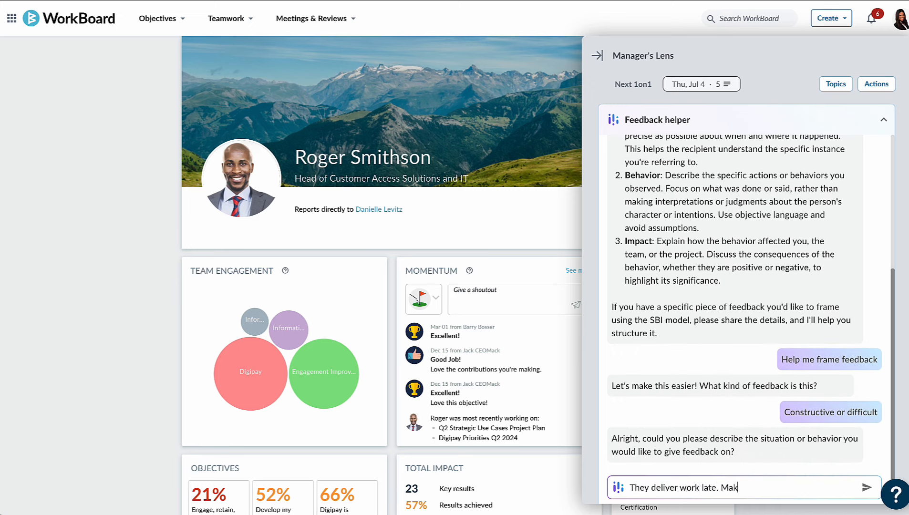
- Submit the late-work situation ending '...ing it hard for team members to fill' to get an SBI draft
{"action": "type", "text": "ing it hard for team members to fill in gaps"}
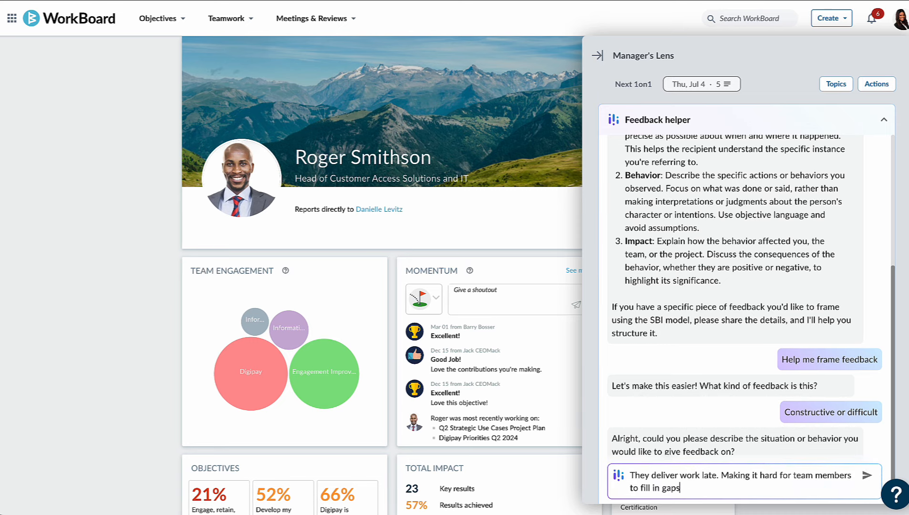
{"action": "left_click", "coordinate": [884, 475]}
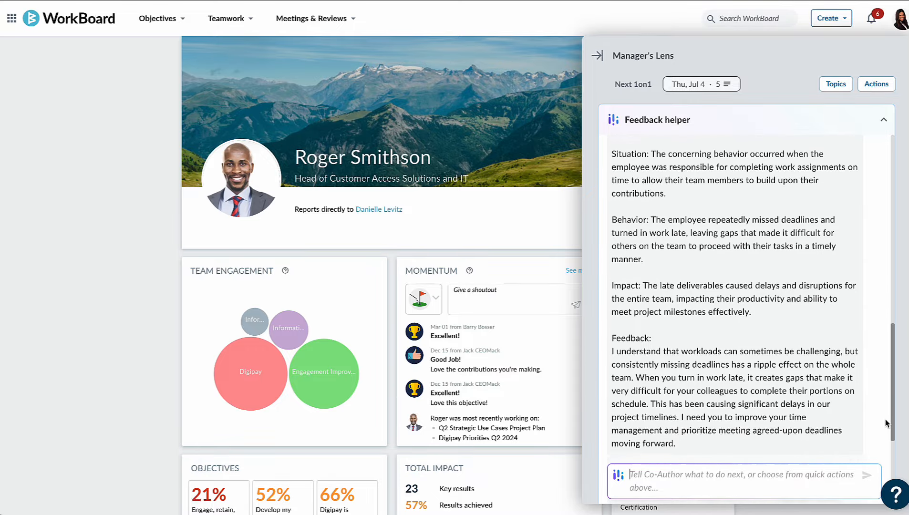
{"action": "scroll", "scroll_direction": "down", "scroll_amount": 3}
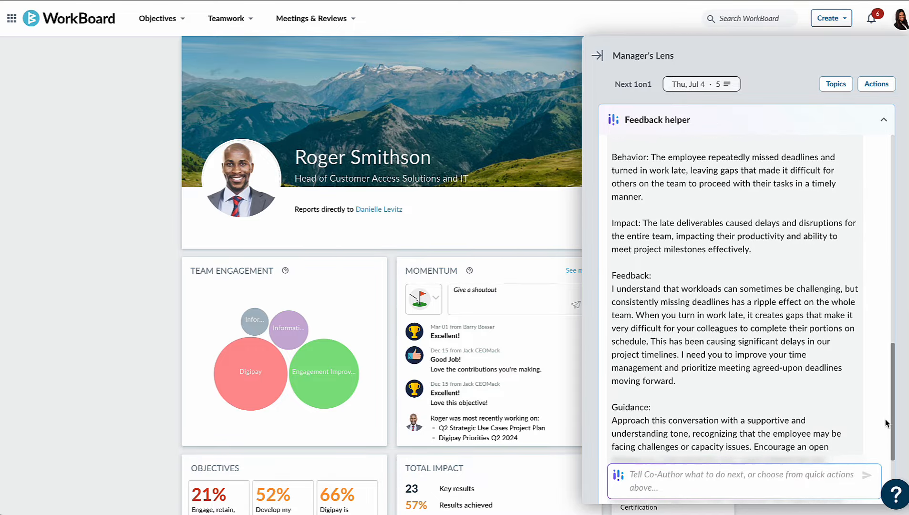
{"action": "scroll", "scroll_direction": "down", "scroll_amount": 3}
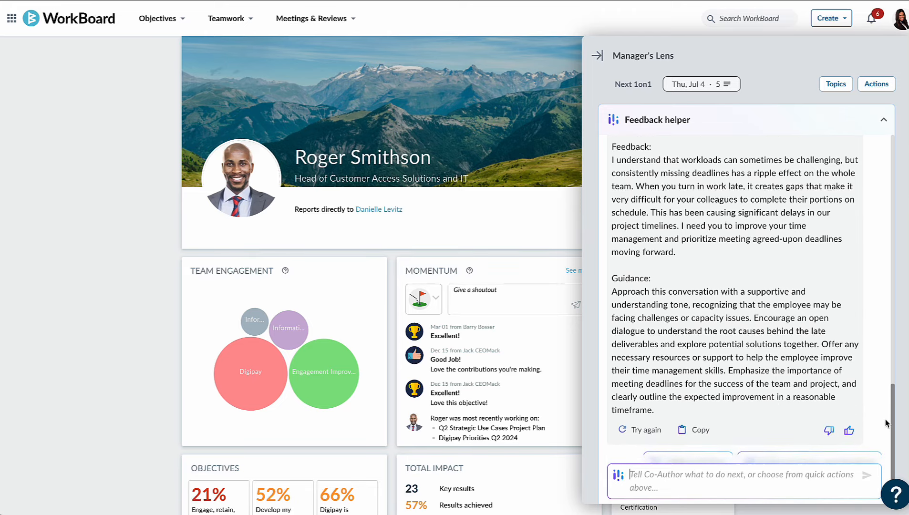
{"action": "scroll", "scroll_direction": "down", "scroll_amount": 3}
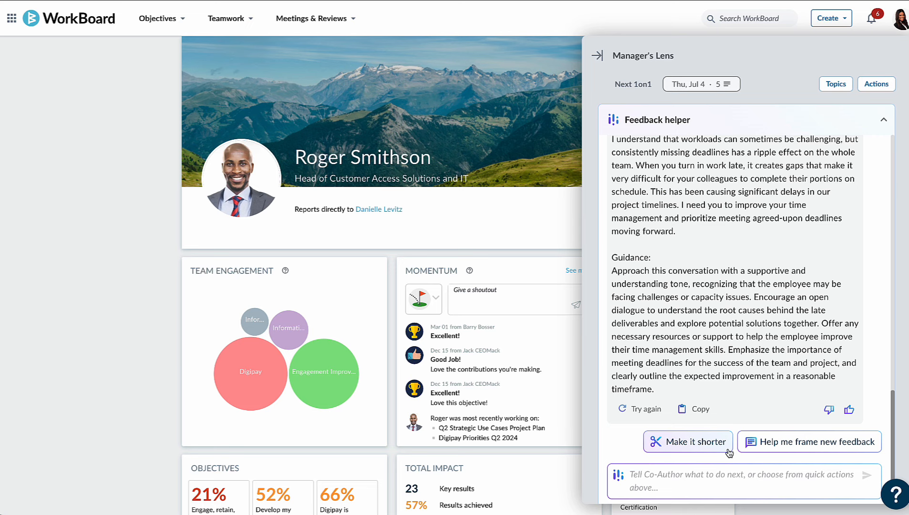
- Request a shorter version of the SBI feedback and copy it to the clipboard
{"action": "left_click", "coordinate": [688, 442]}
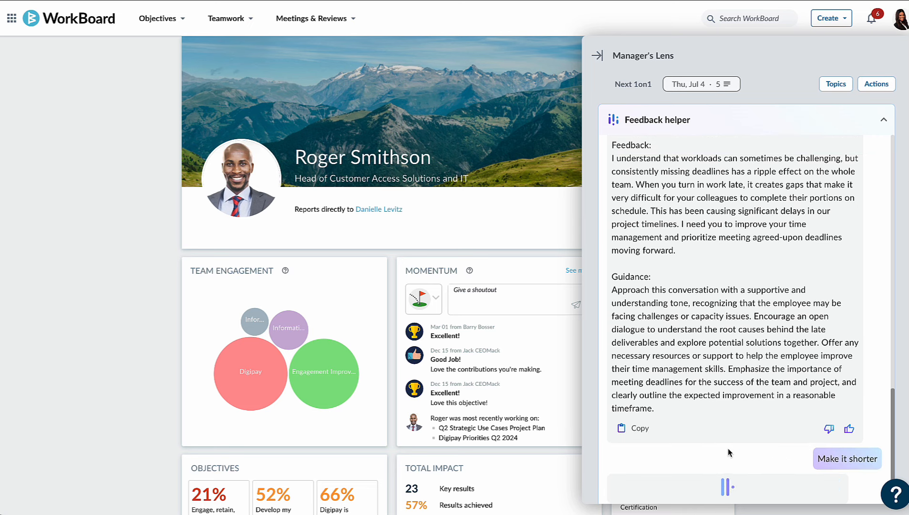
{"action": "left_click", "coordinate": [847, 459]}
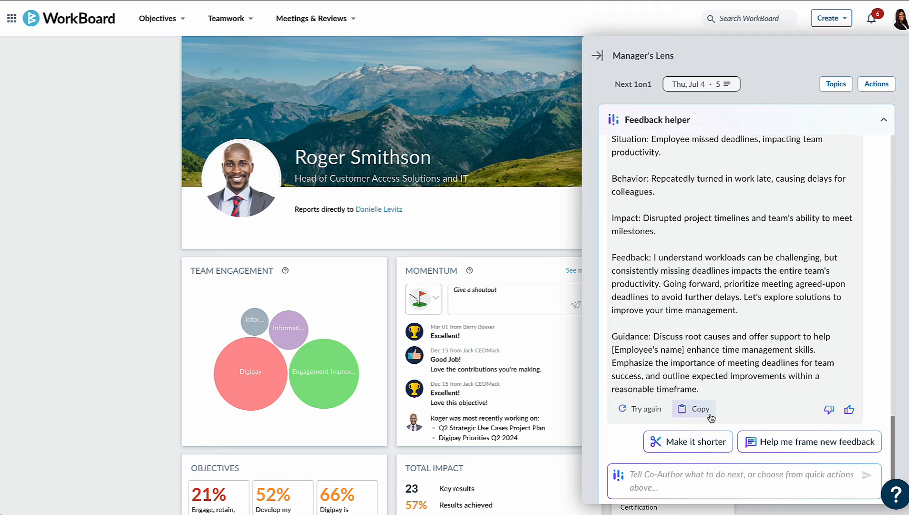
{"action": "left_click", "coordinate": [693, 408]}
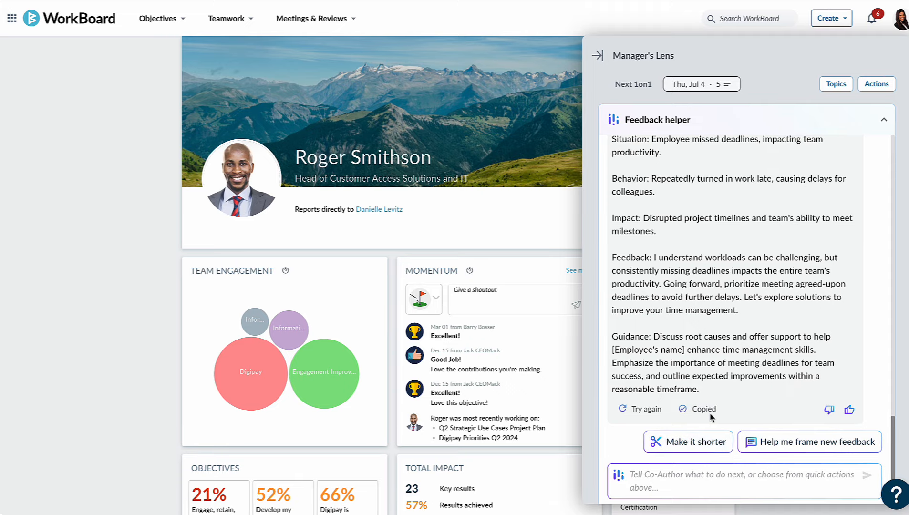